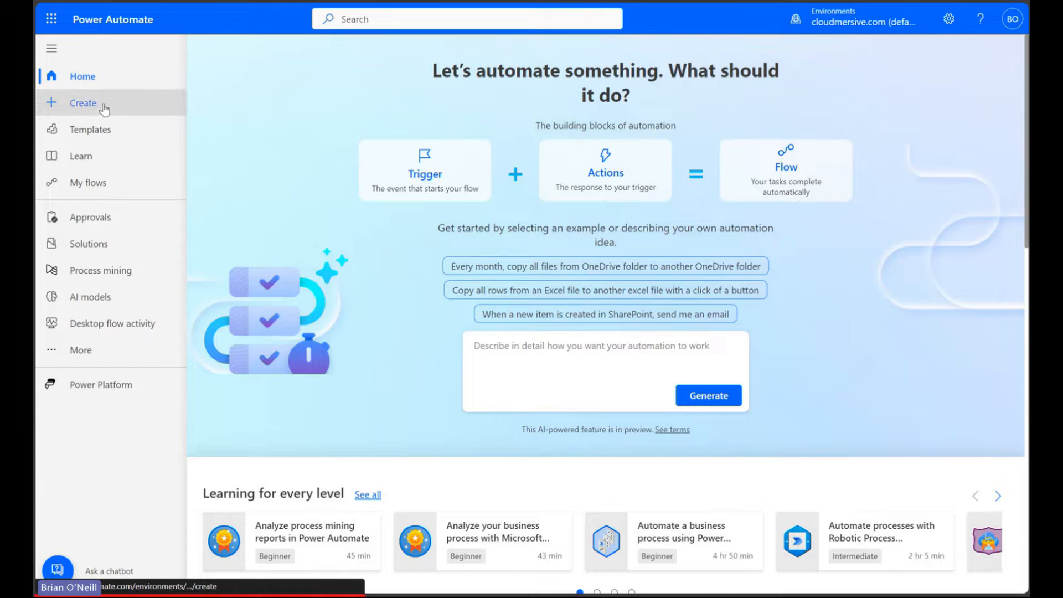
# - Create a new instant cloud flow with the 'Manually trigger a flow' trigger
pyautogui.click(82, 102)
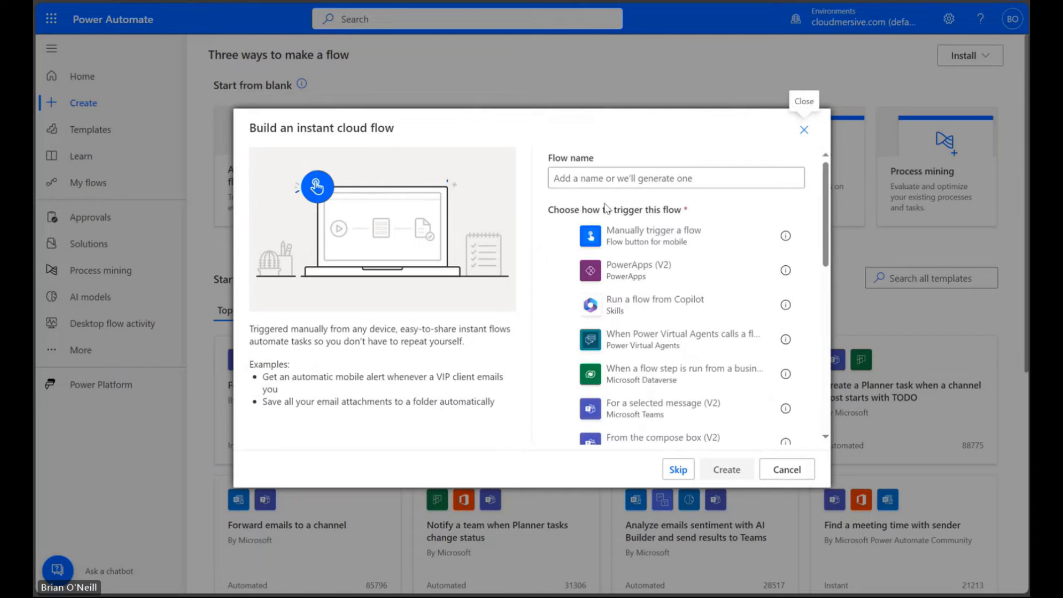
pyautogui.click(654, 235)
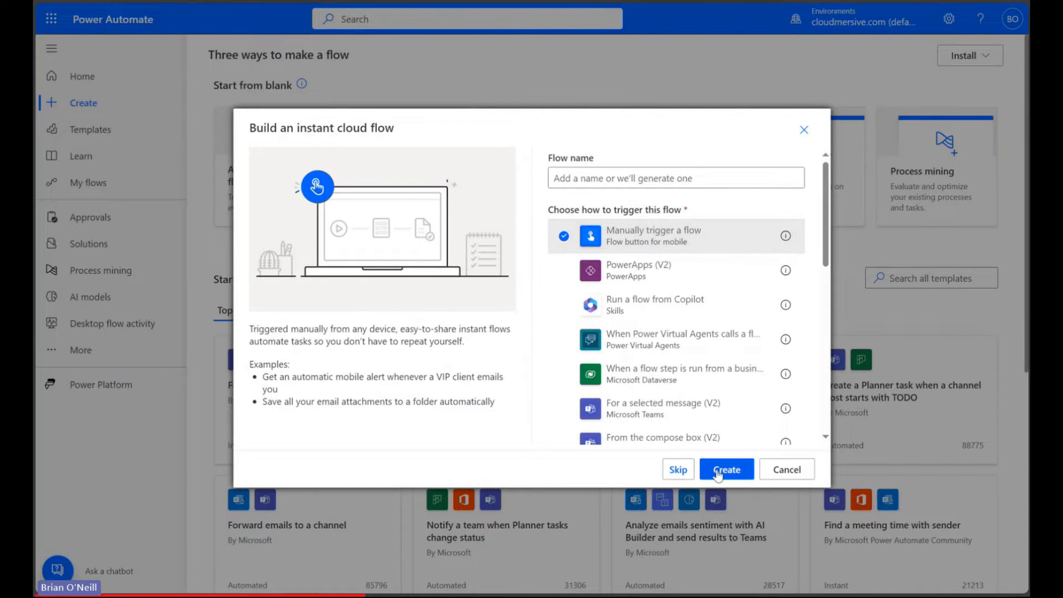
pyautogui.click(726, 470)
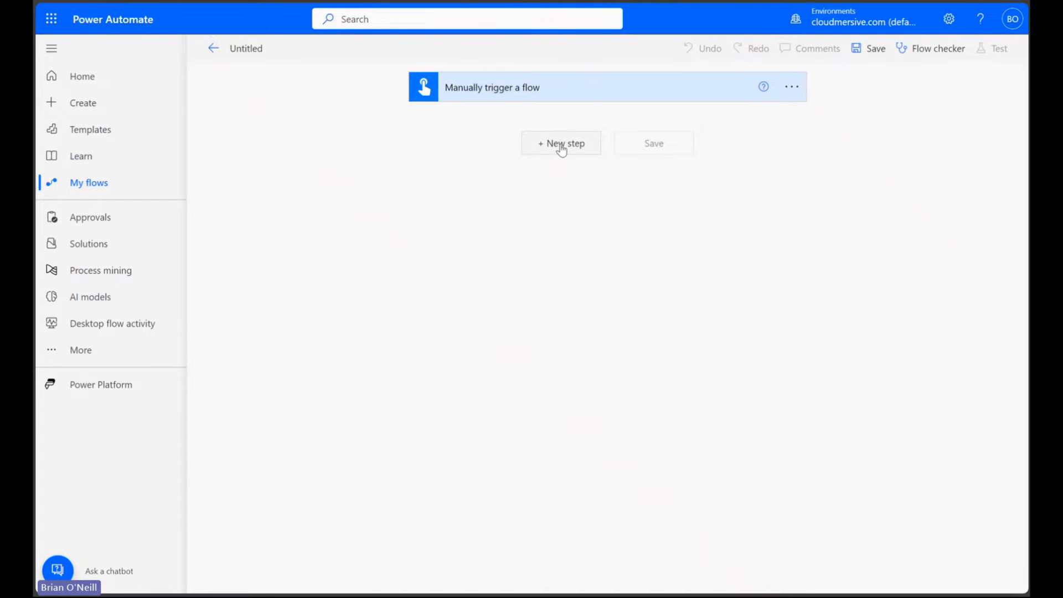
# - Add a OneDrive Get file content step reading /Sample Files/sampleimage.pdf
pyautogui.click(561, 143)
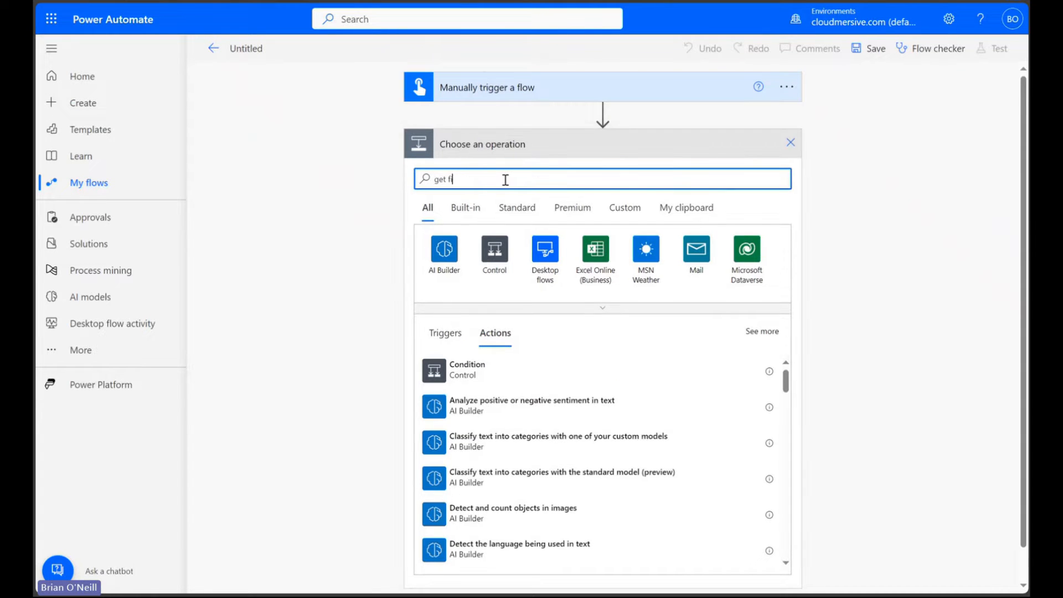
pyautogui.write('get file content')
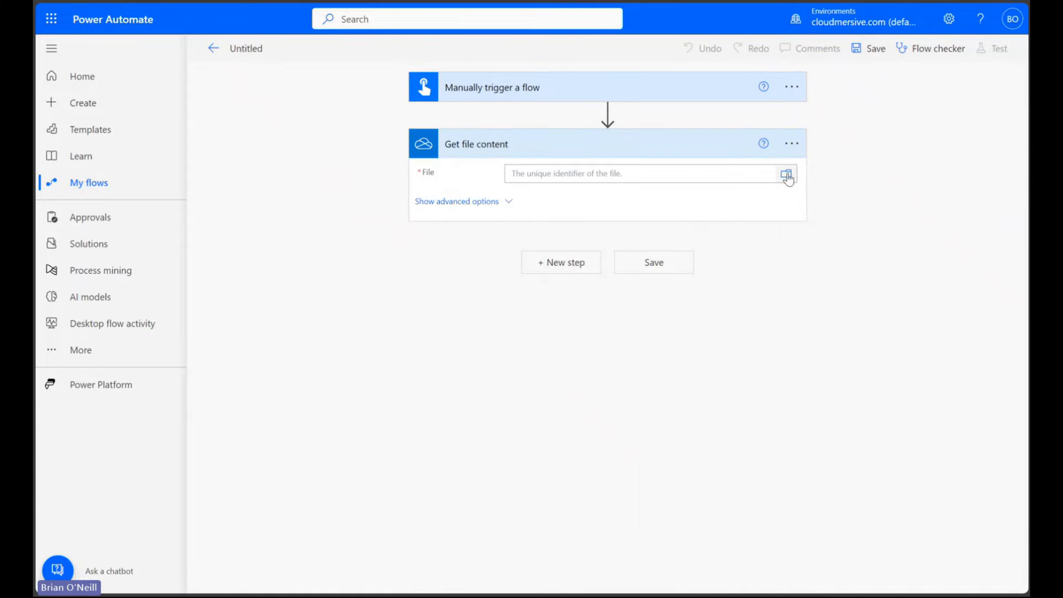
pyautogui.click(787, 173)
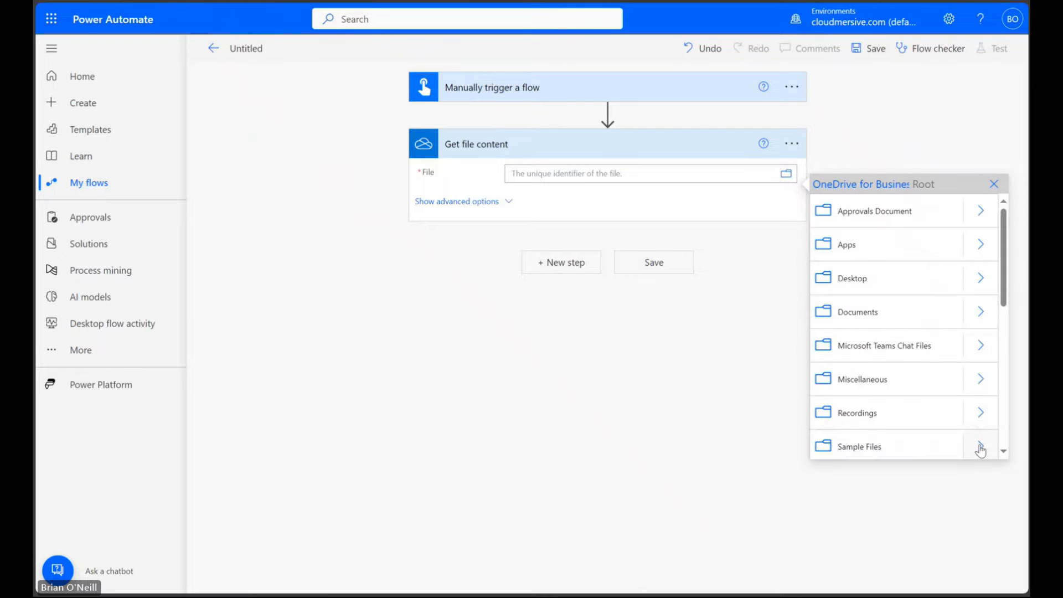
pyautogui.click(858, 445)
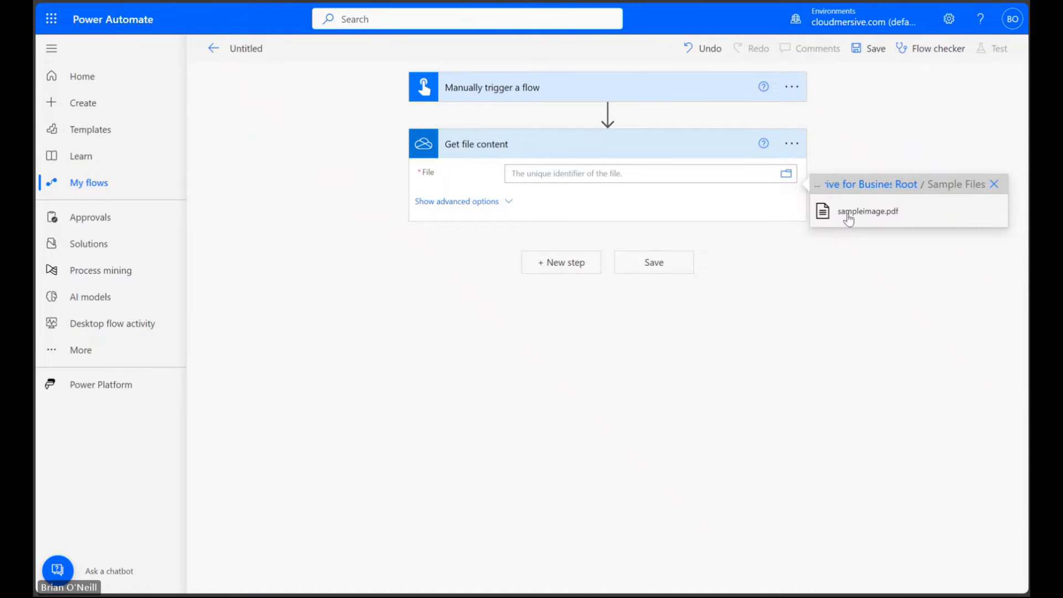
pyautogui.click(869, 210)
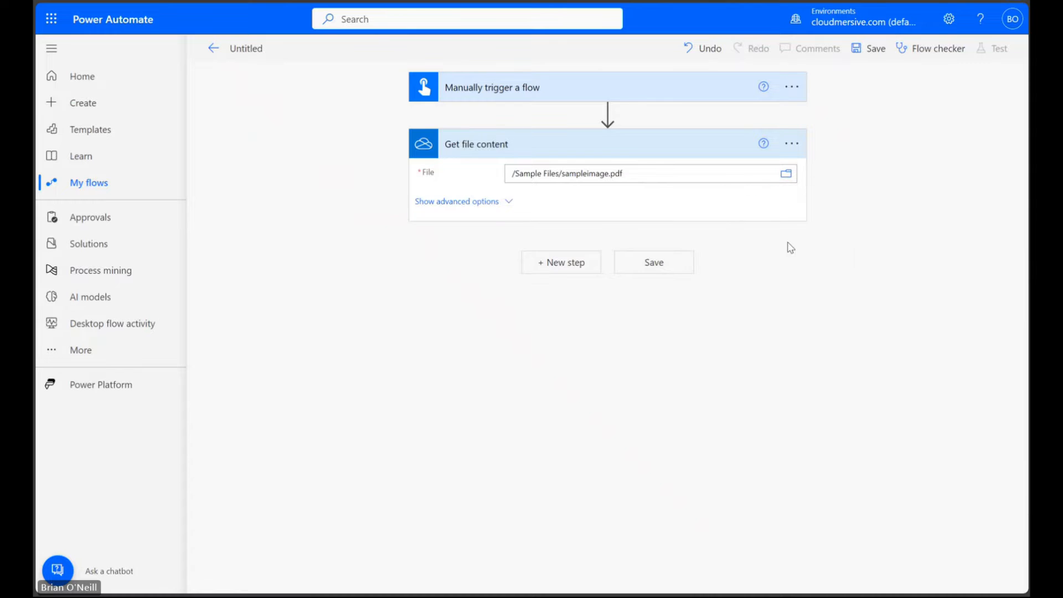
pyautogui.moveTo(661, 317)
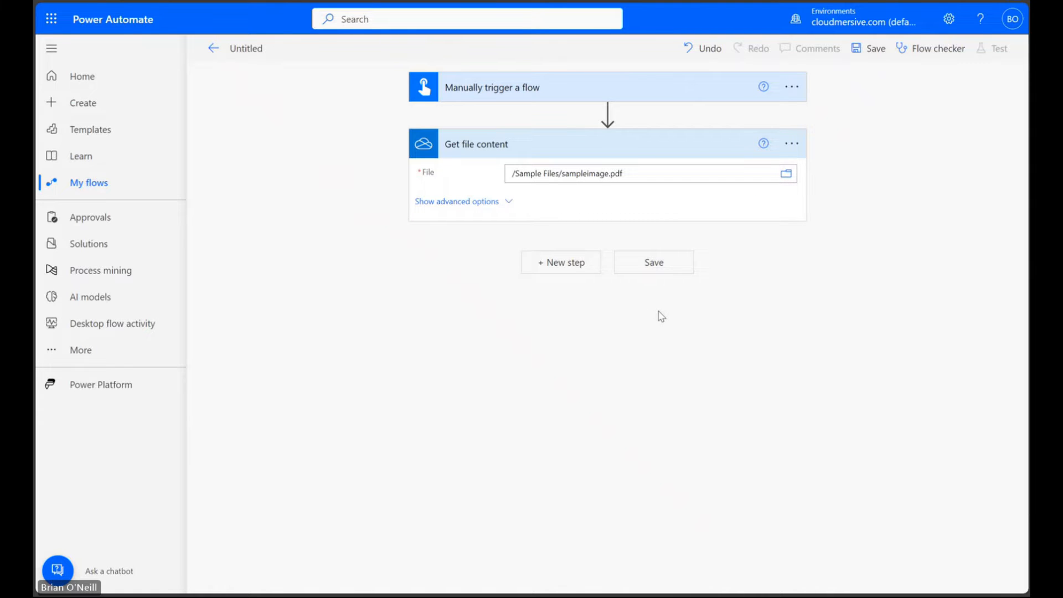
# - Add a new step and list the Cloudmersive Image Processing connector's actions
pyautogui.click(560, 261)
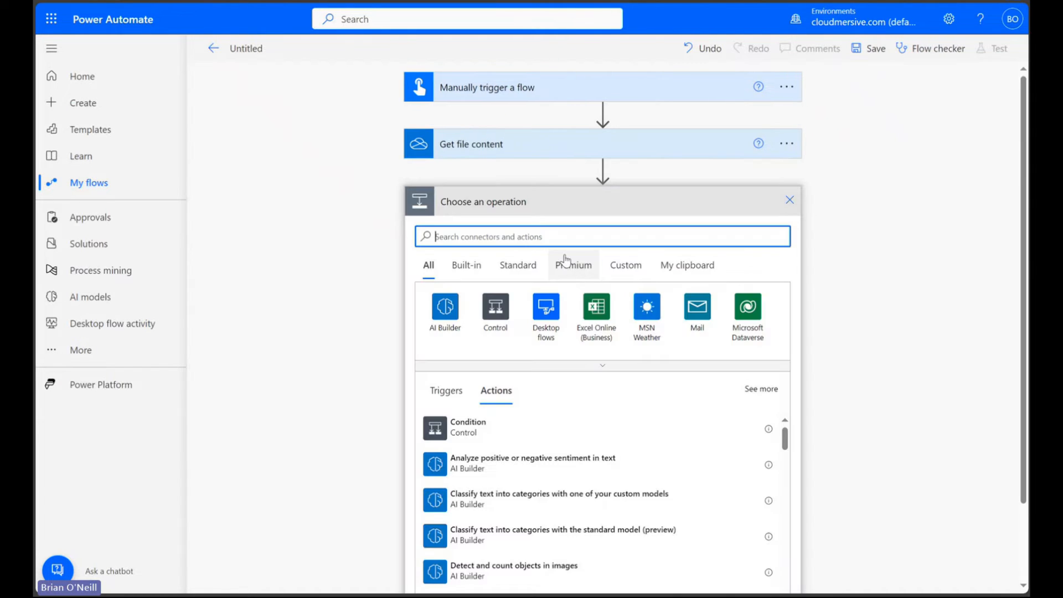
pyautogui.write('cloudmersive')
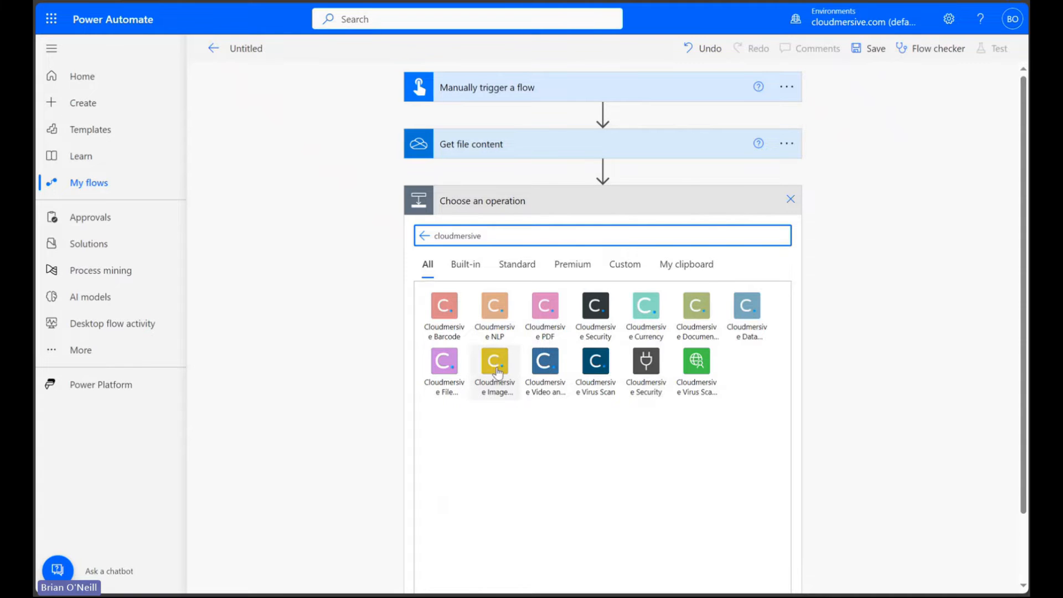
pyautogui.click(494, 361)
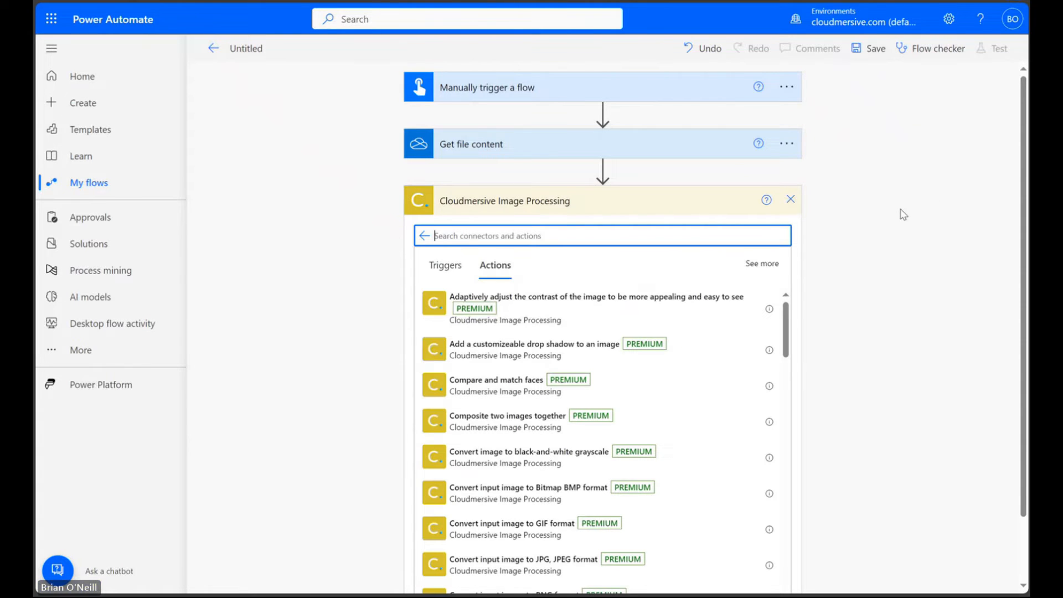
pyautogui.moveTo(857, 244)
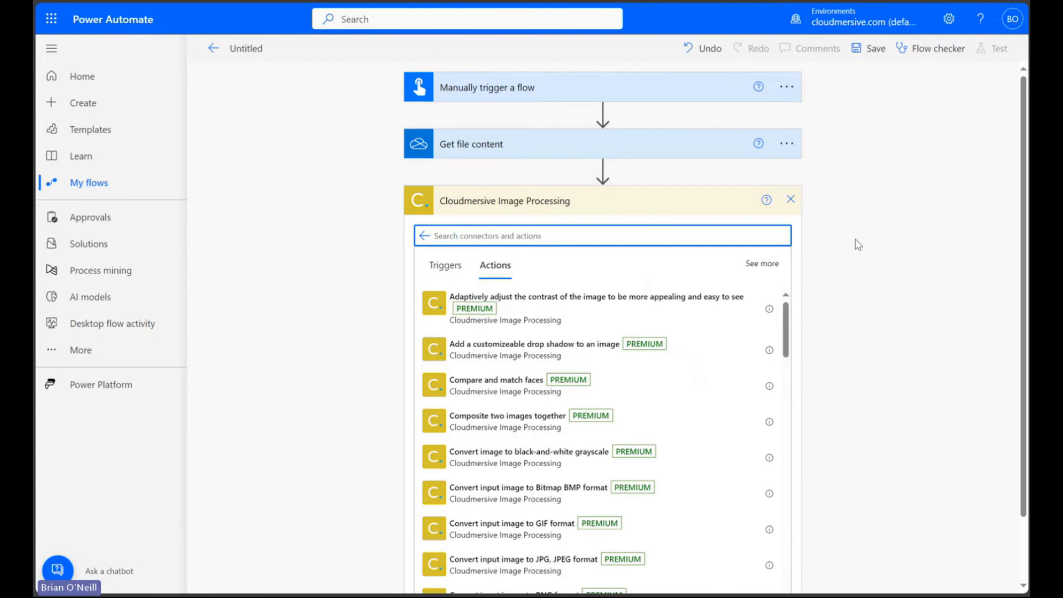
# - Choose the Cloudmersive 'Convert input image to JPG, JPEG format' action
pyautogui.write('convert image to jpg')
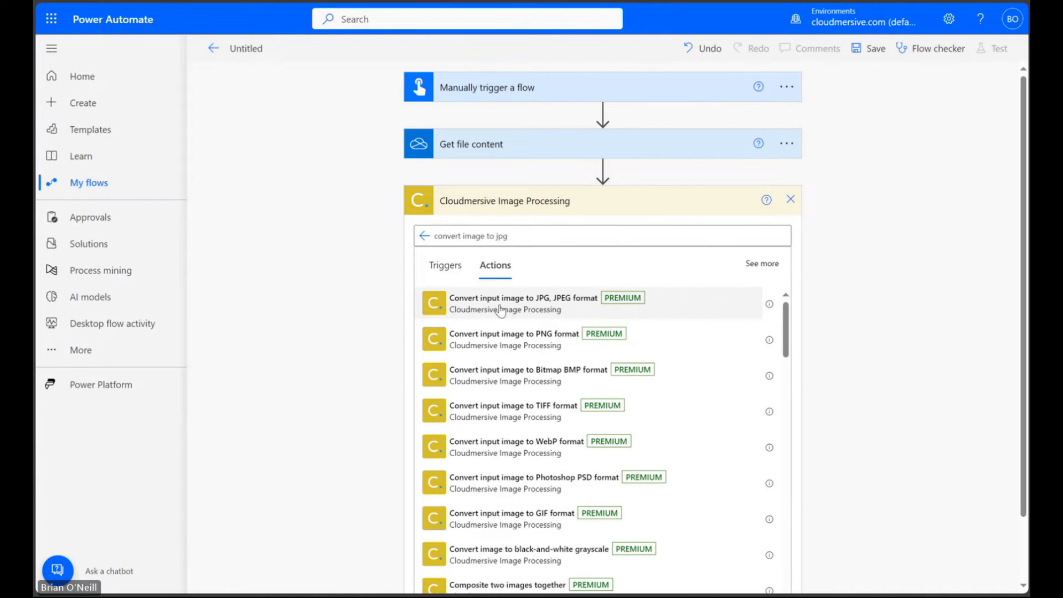
pyautogui.click(507, 303)
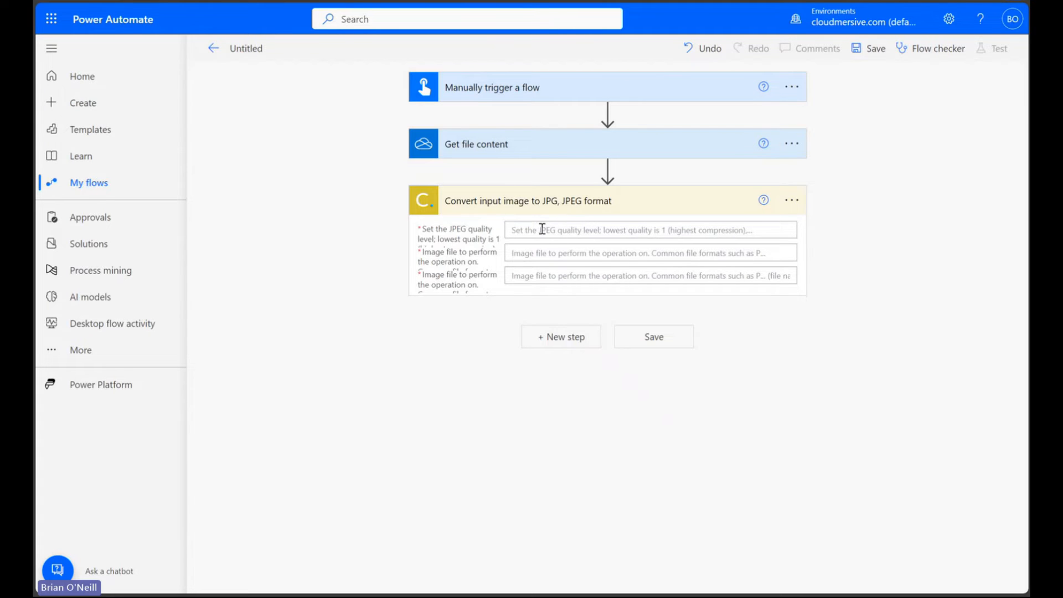
# - Set quality 75, File content as the image file, and image.pdf as the file name
pyautogui.click(649, 230)
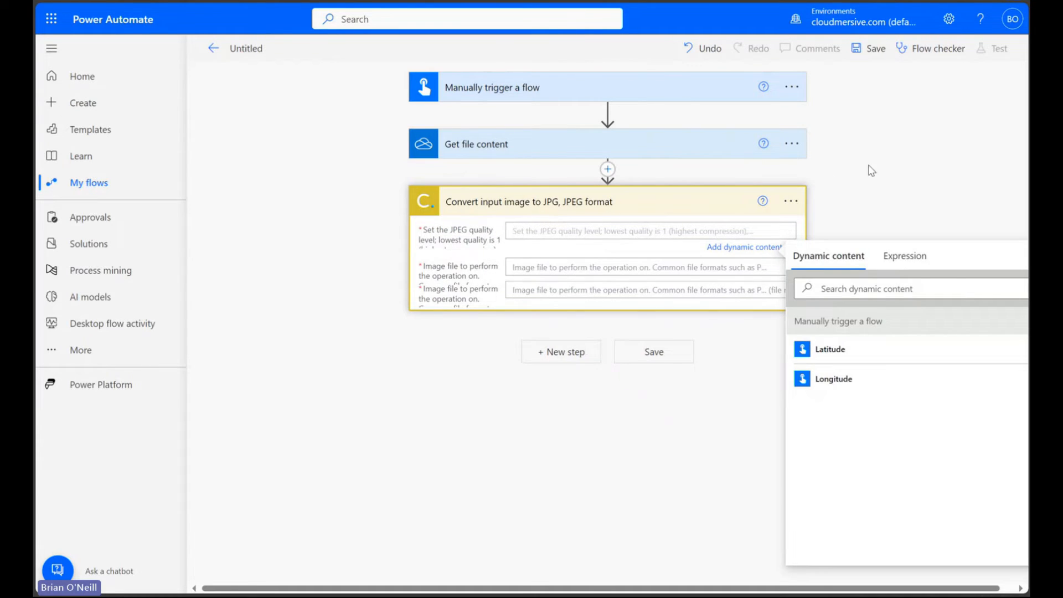
pyautogui.moveTo(875, 175)
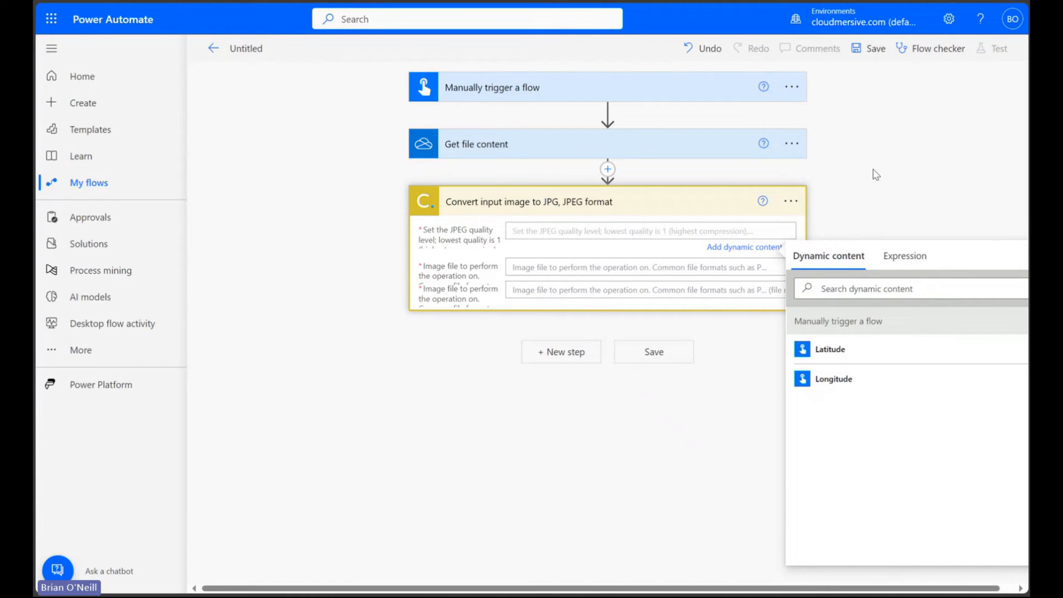
pyautogui.click(643, 230)
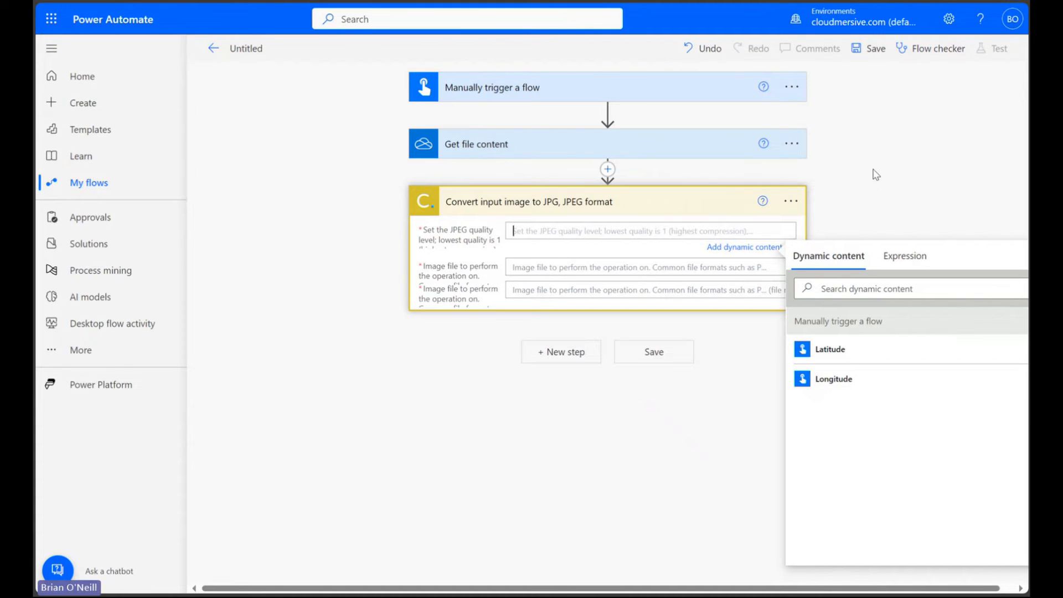
pyautogui.write('75')
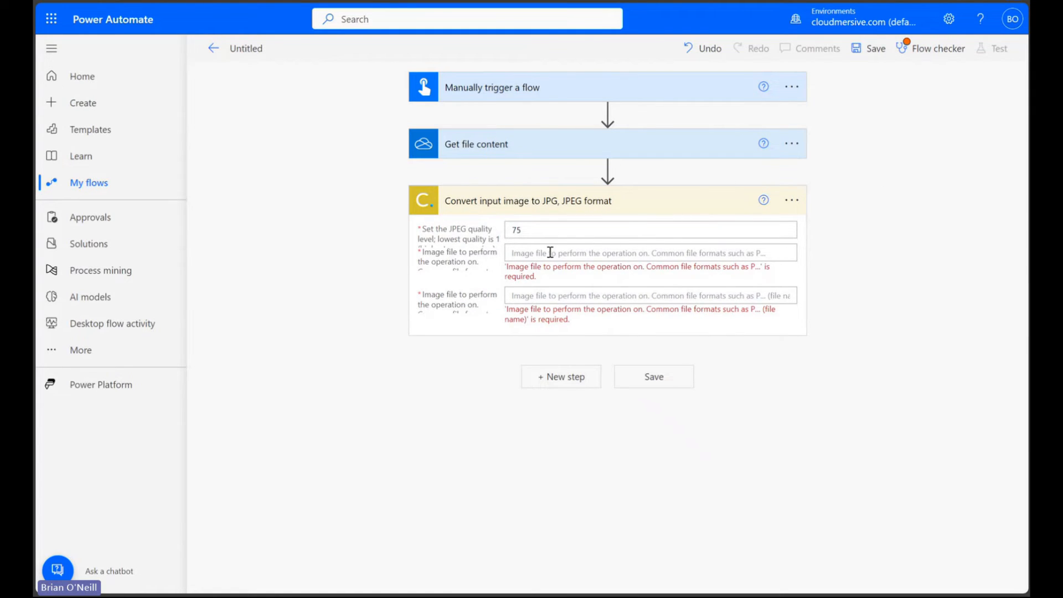
pyautogui.click(647, 252)
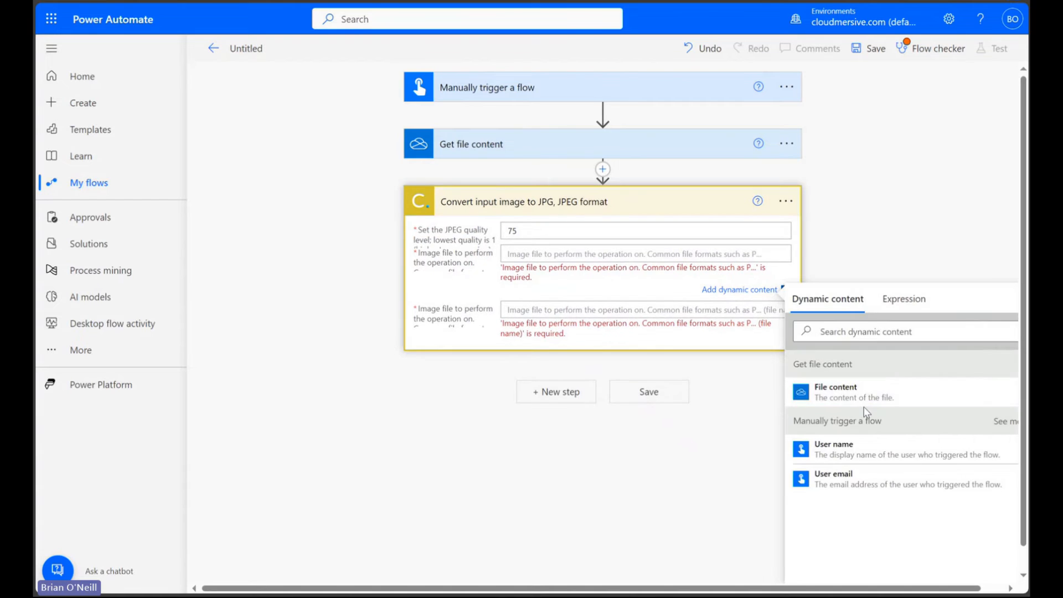
pyautogui.click(836, 392)
pyautogui.write('image.j')
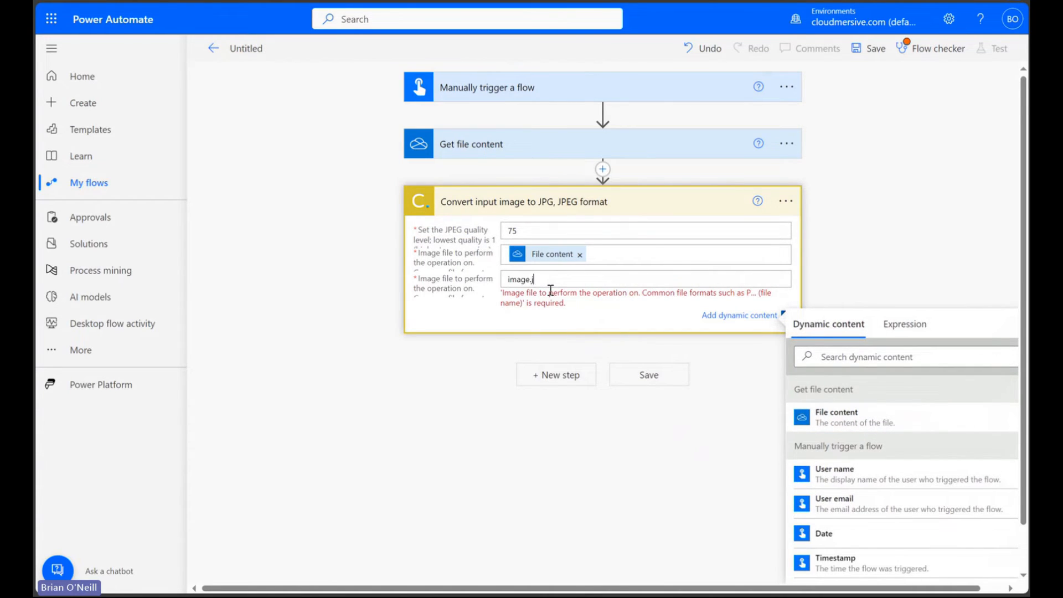
pyautogui.write('pdf')
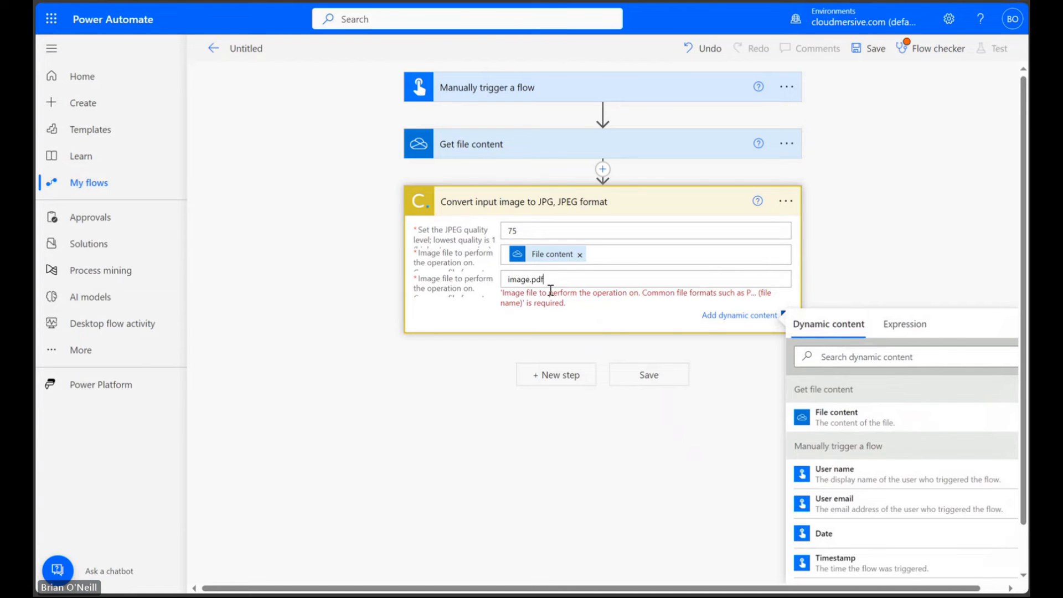
pyautogui.click(822, 269)
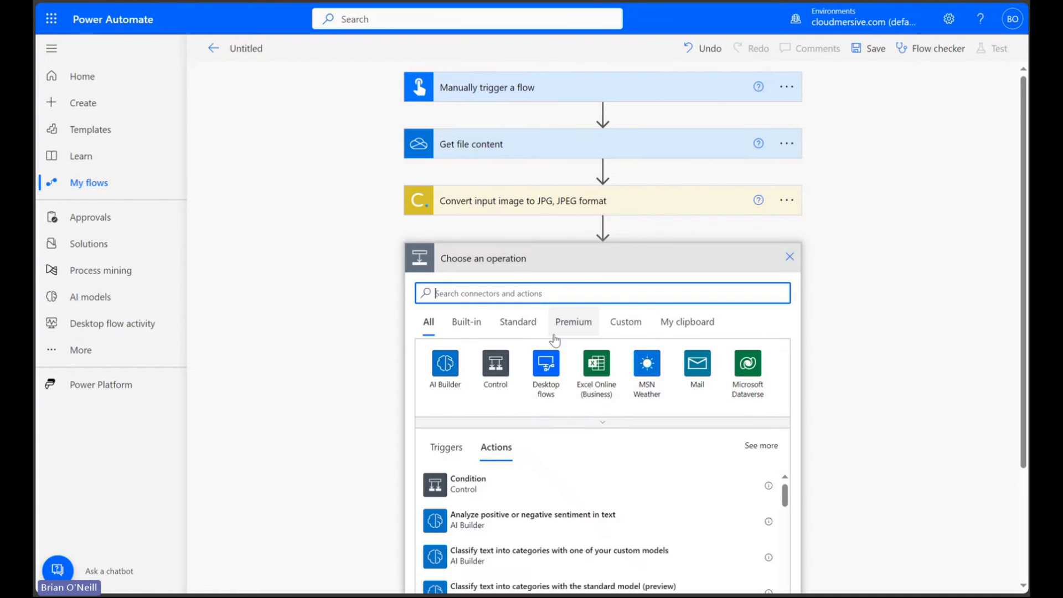
# - Add a OneDrive Create file step saving the converted body as image.jpg in /Sample Files
pyautogui.write('create file')
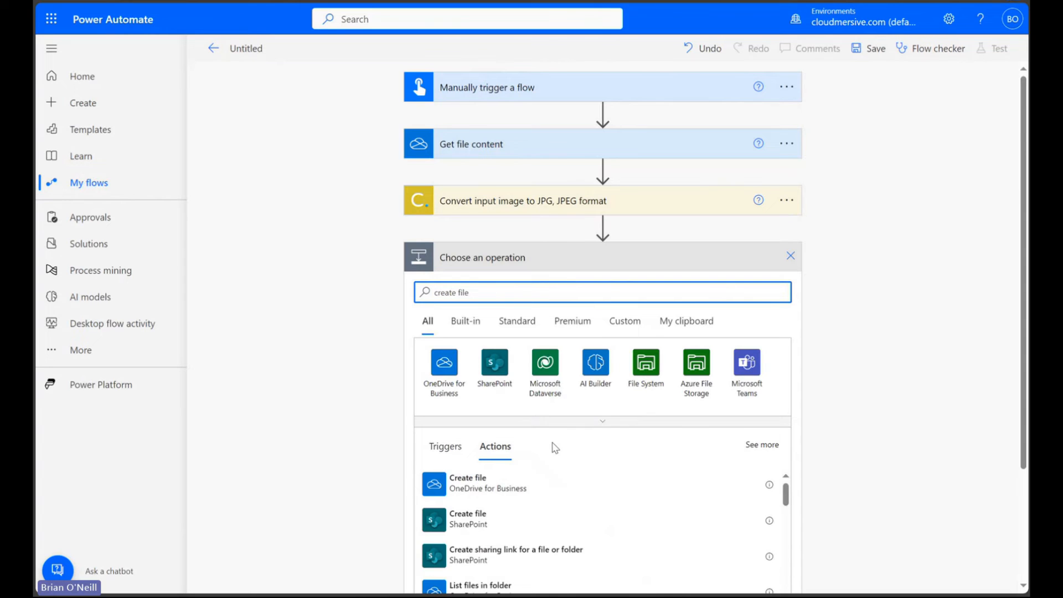
pyautogui.click(467, 483)
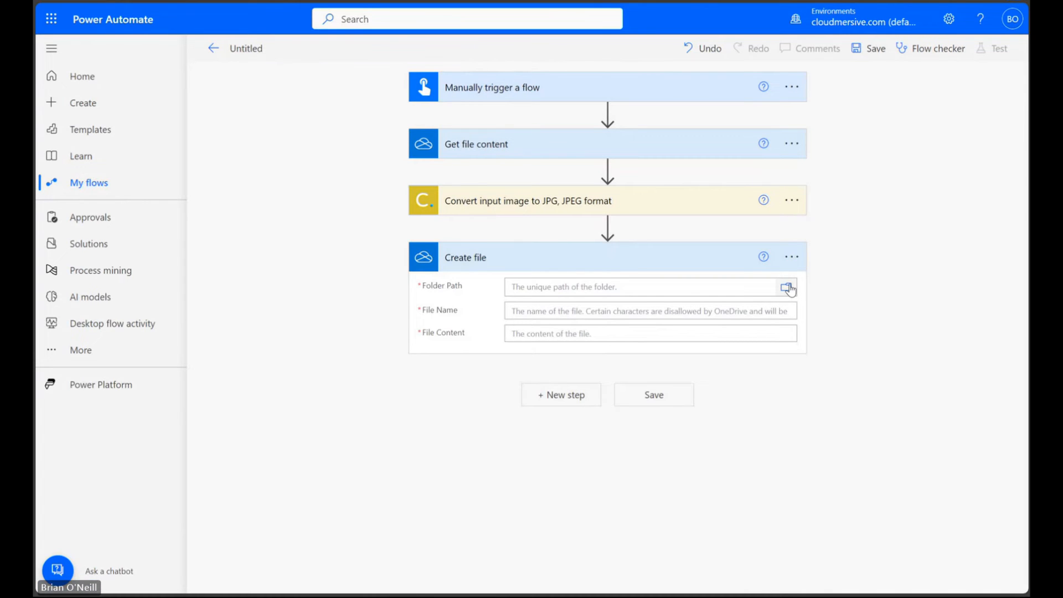
pyautogui.click(787, 287)
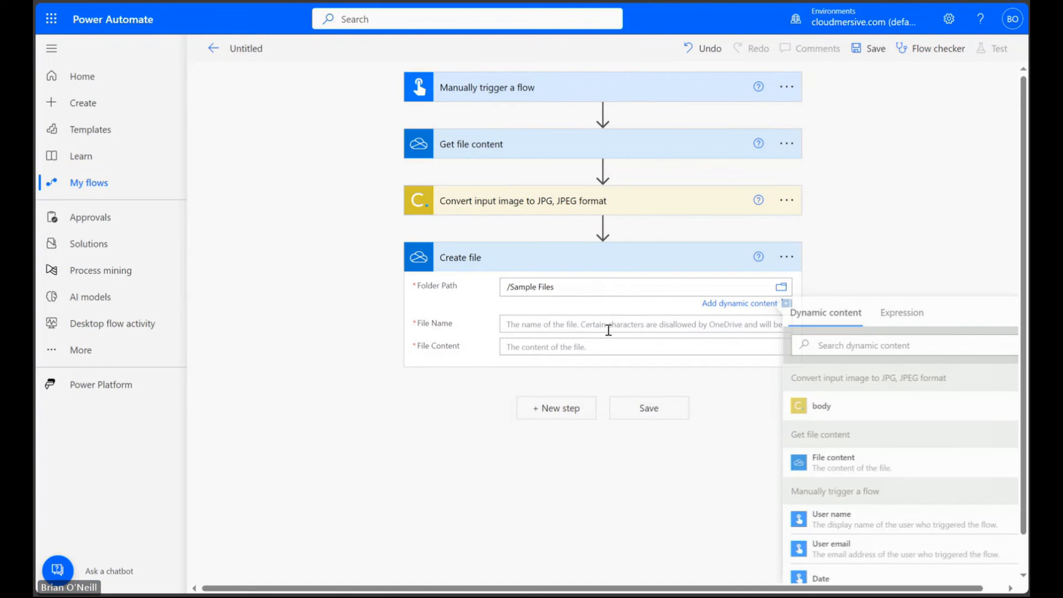
pyautogui.write('image')
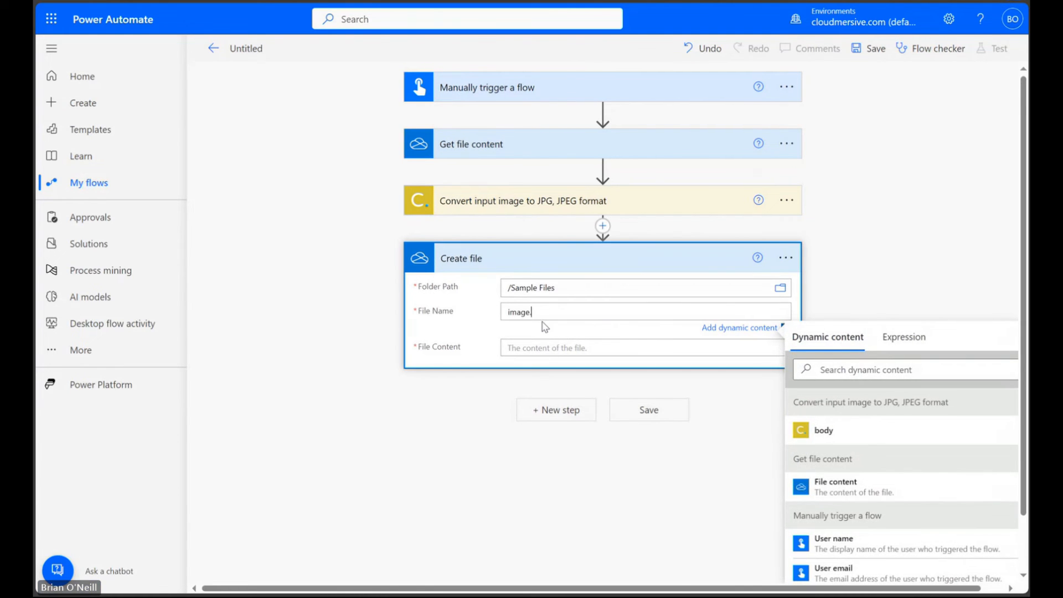
pyautogui.write('.jpg')
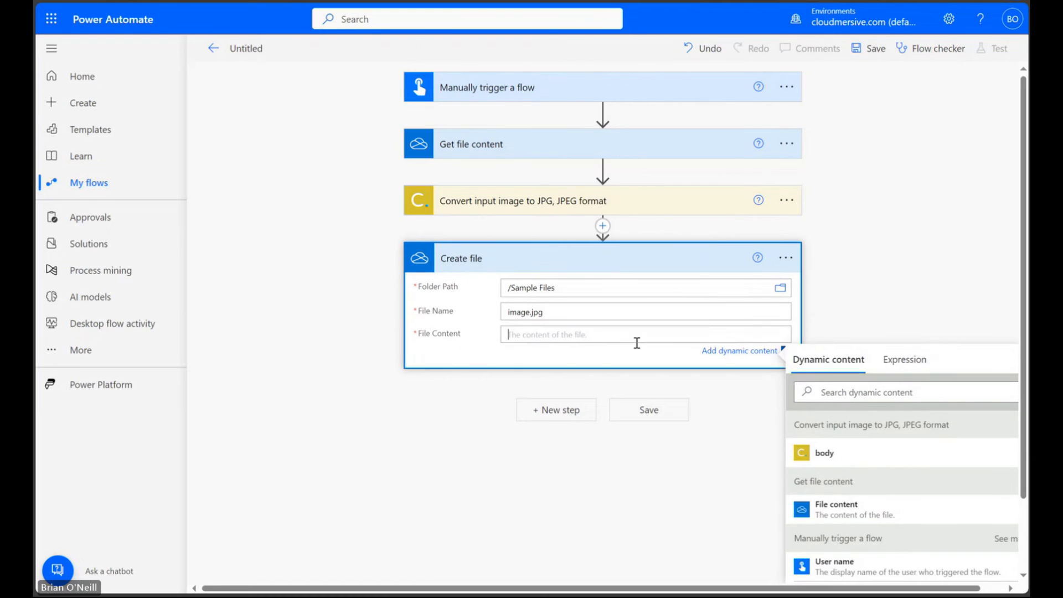
pyautogui.click(824, 453)
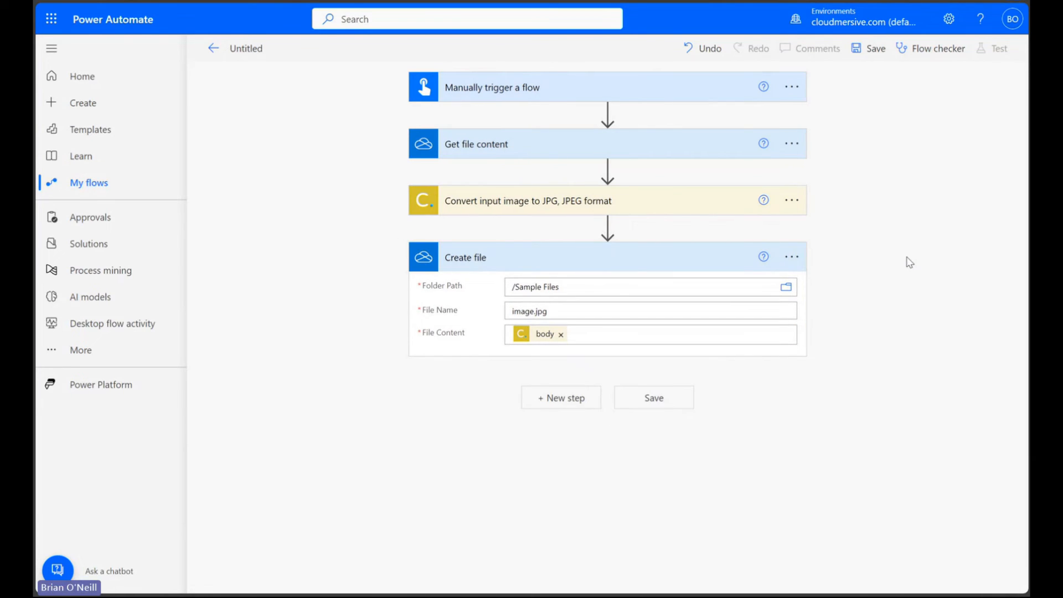
# - Save the flow and launch a manually triggered test run
pyautogui.click(653, 396)
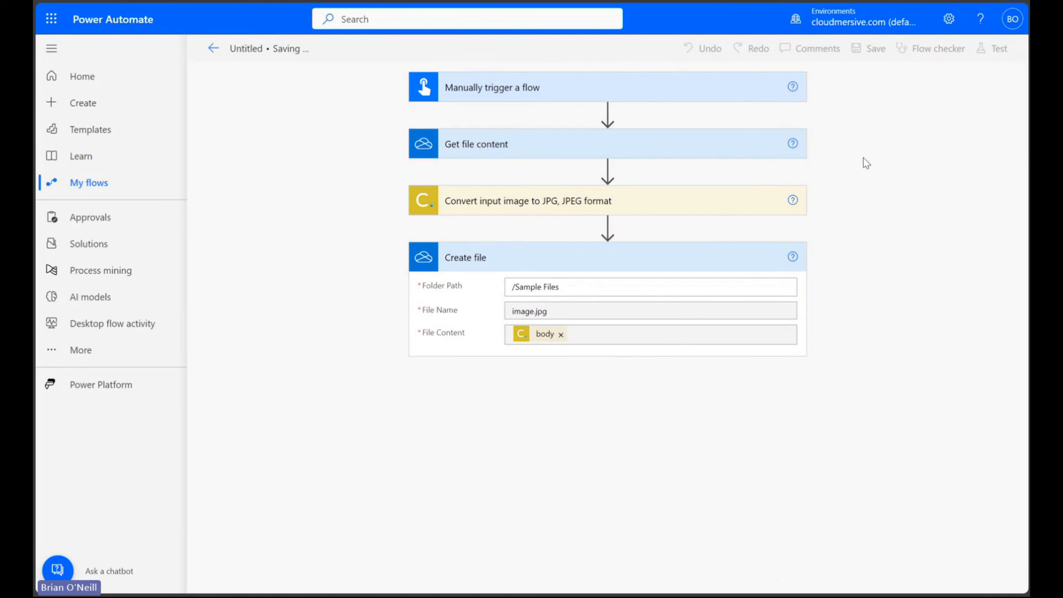
pyautogui.click(998, 48)
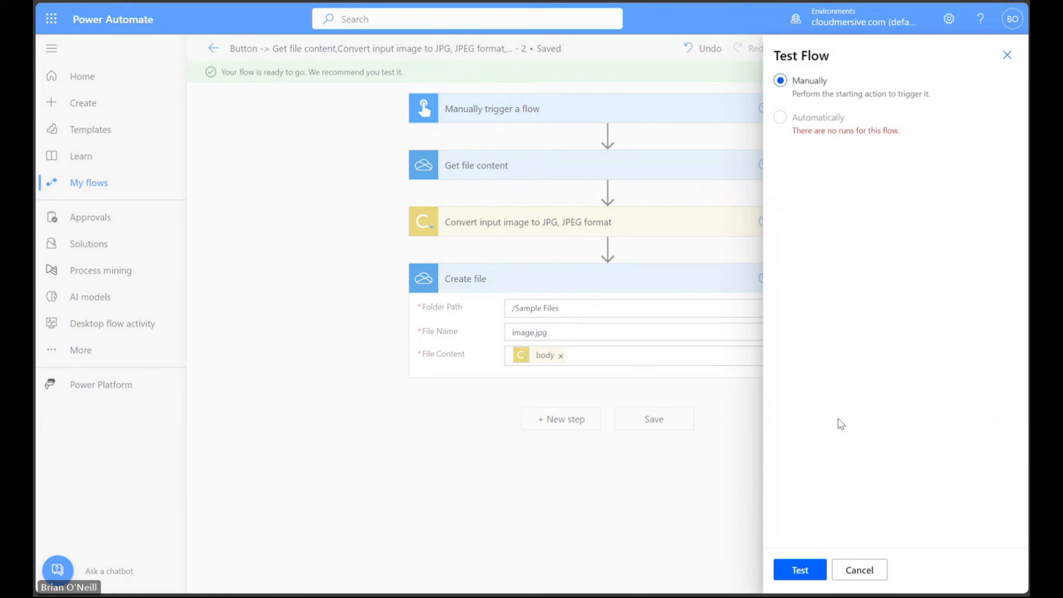
pyautogui.click(799, 585)
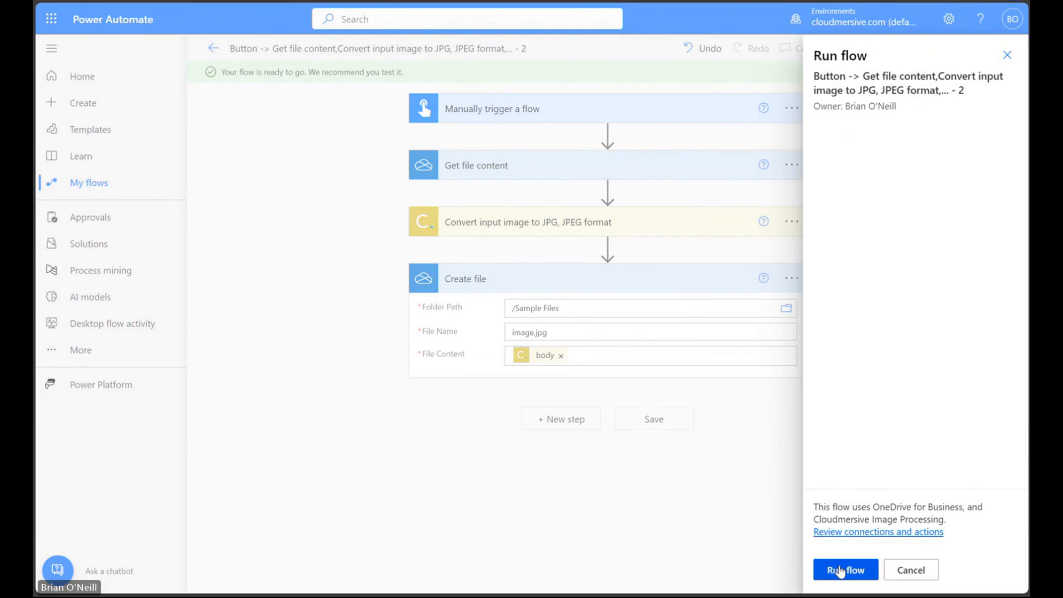
pyautogui.click(844, 570)
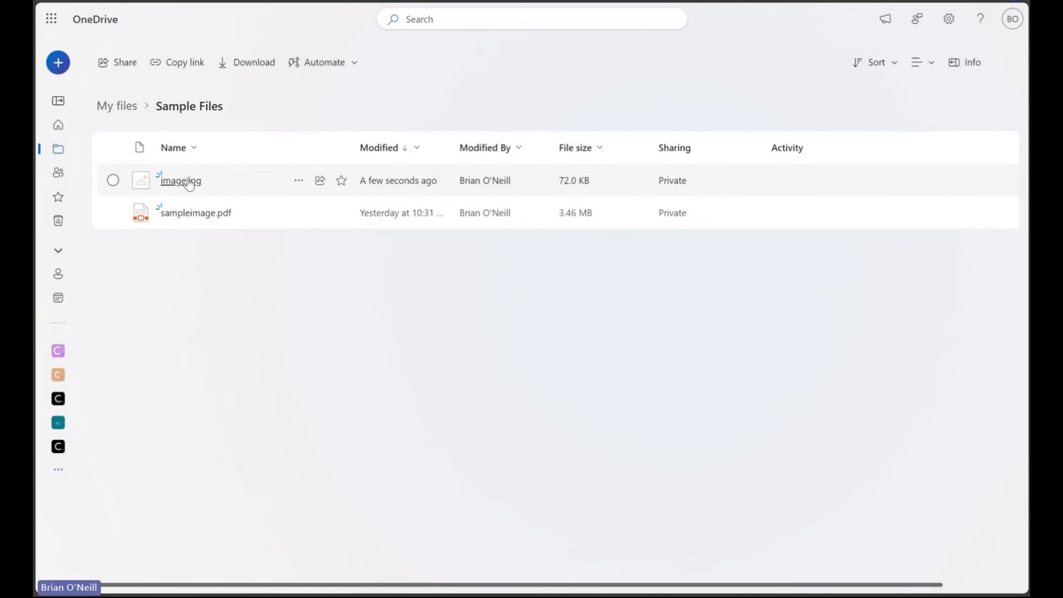
# - Preview image.jpg in Sample Files and compare it with the sampleimage.pdf padlock photo
pyautogui.click(179, 181)
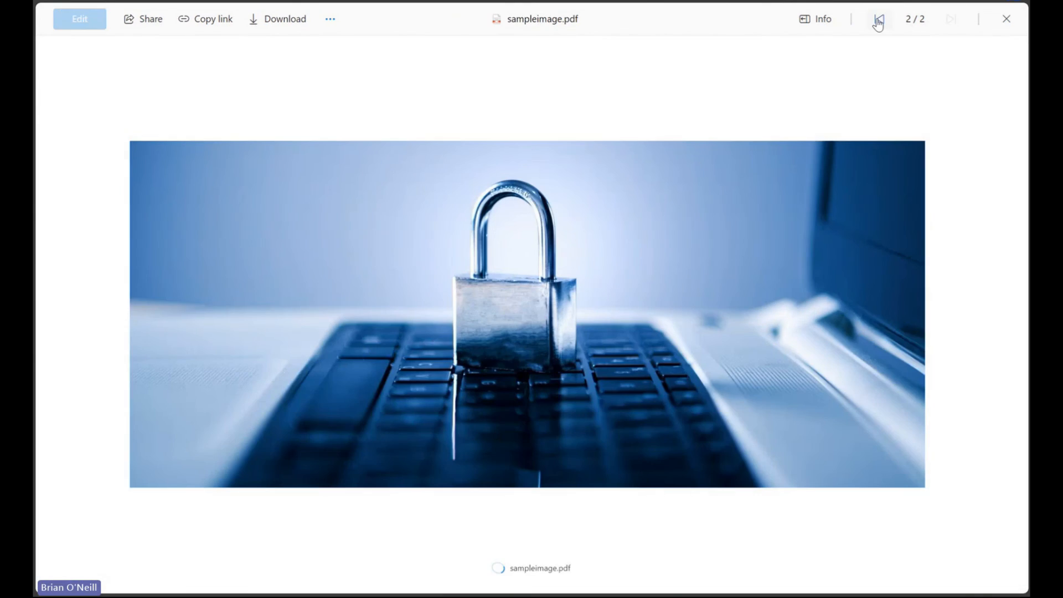
pyautogui.click(878, 18)
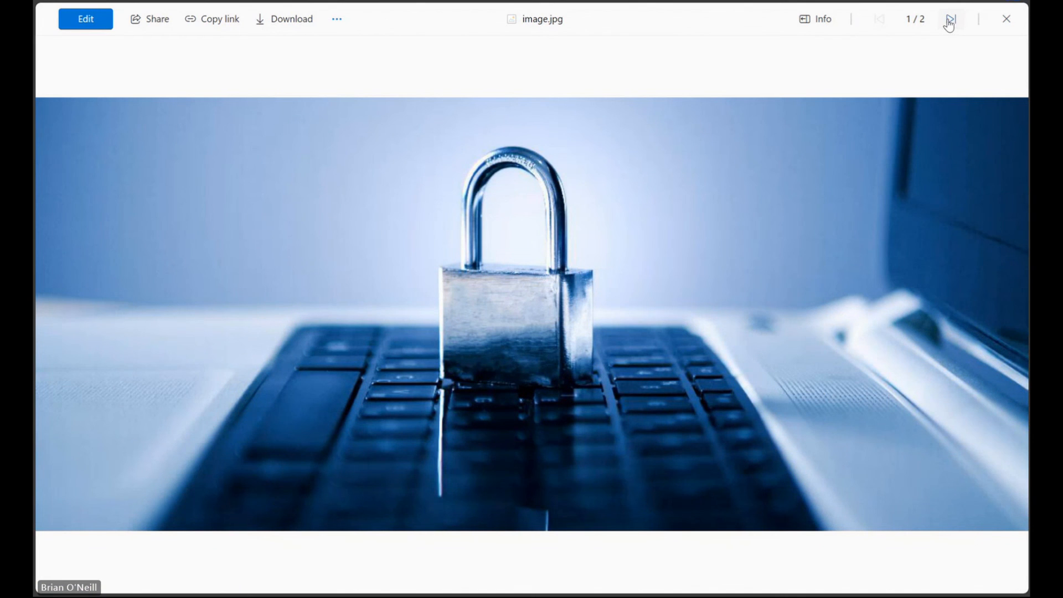
pyautogui.click(950, 18)
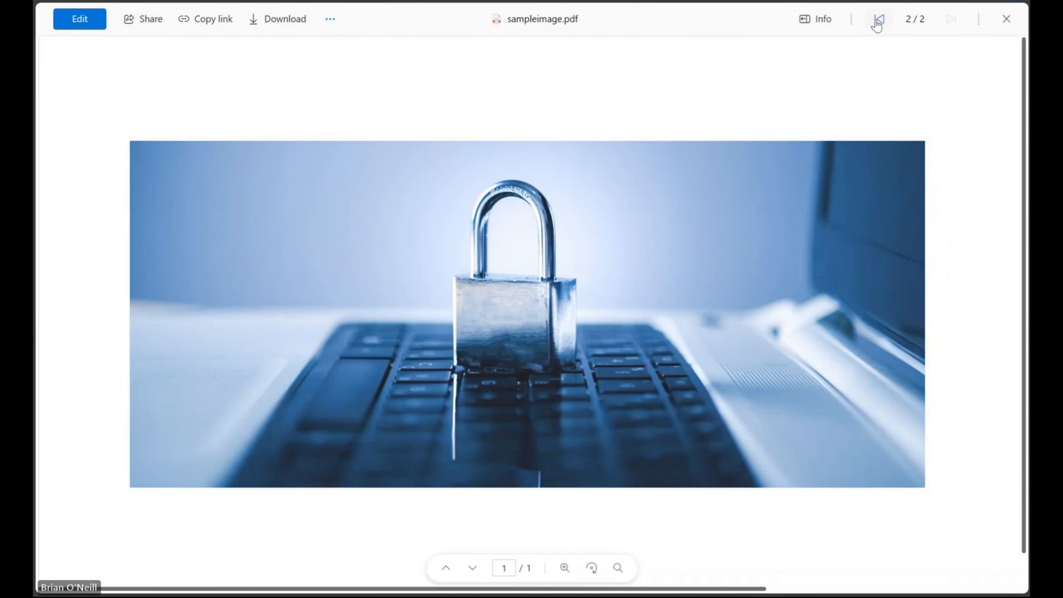